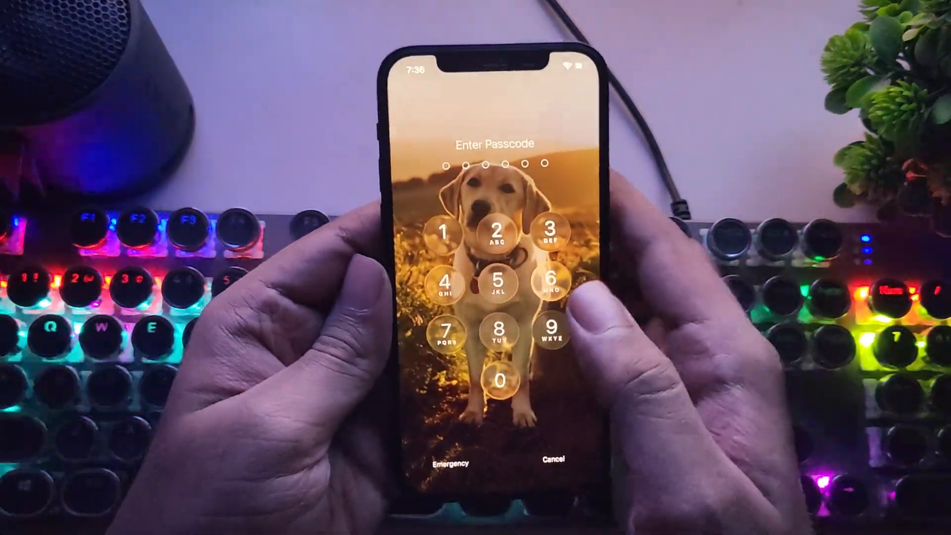
# - Unlock the iPhone with its passcode and return from About (iPhone 12, iOS 26.0) to Settings
pyautogui.click(550, 459)
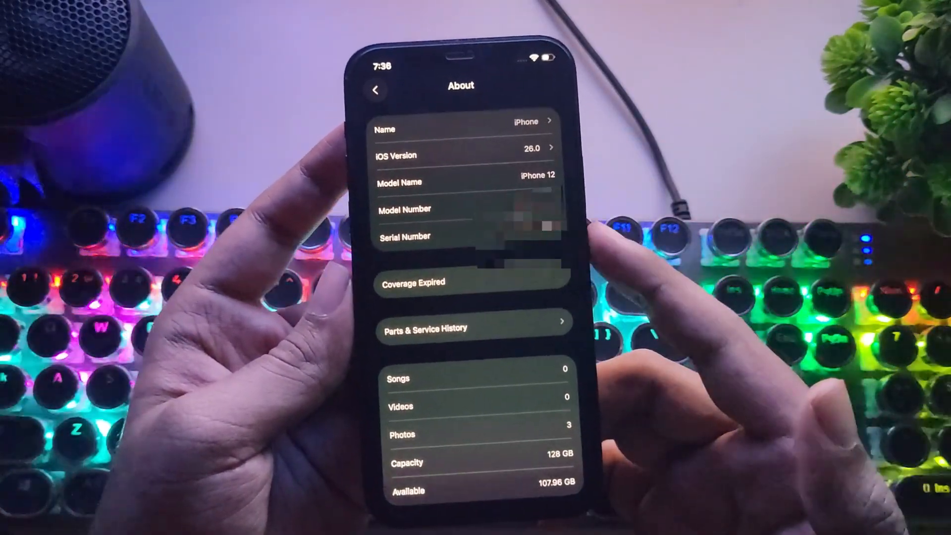
pyautogui.click(460, 151)
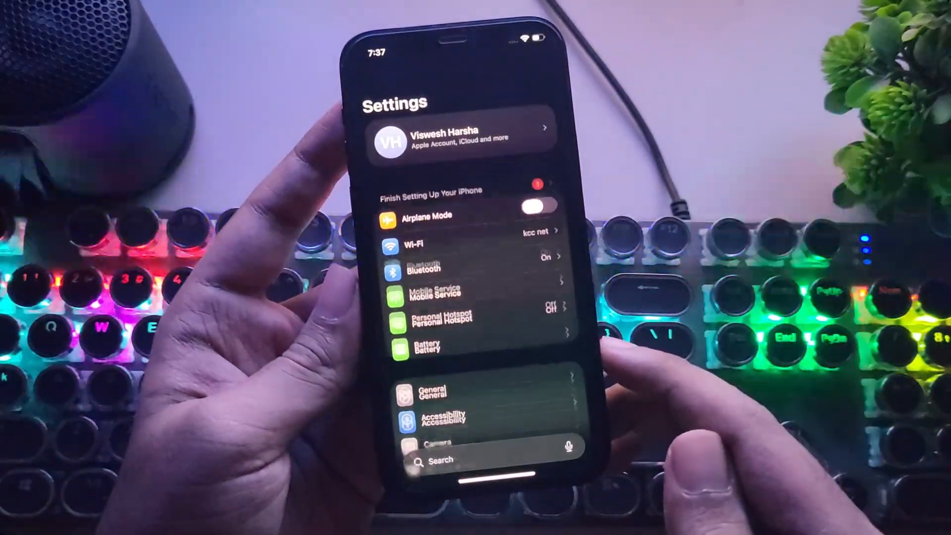
# - Leave the iPhone's Settings screen before moving to Chrome on the PC
pyautogui.click(461, 135)
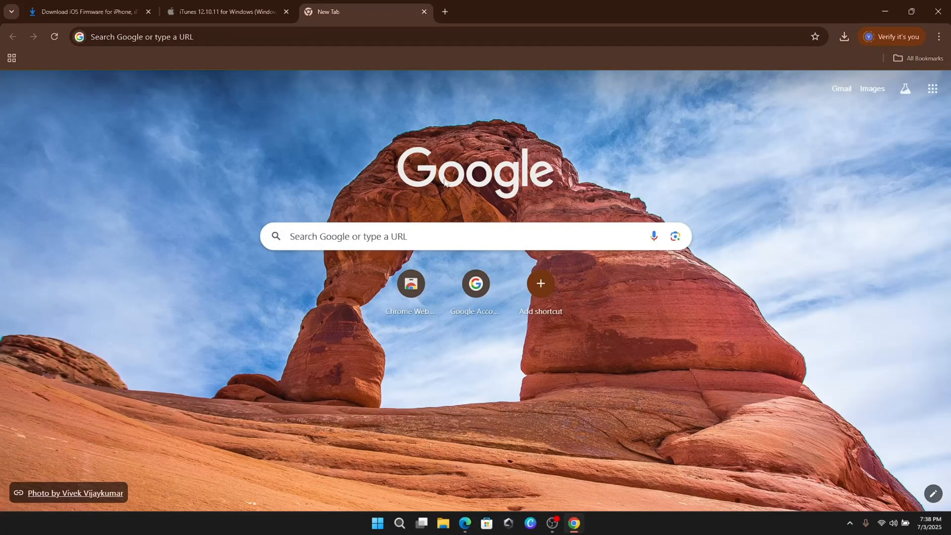
# - On ipsw.me choose iPhone as the product and select the iPhone 12 model
pyautogui.click(225, 12)
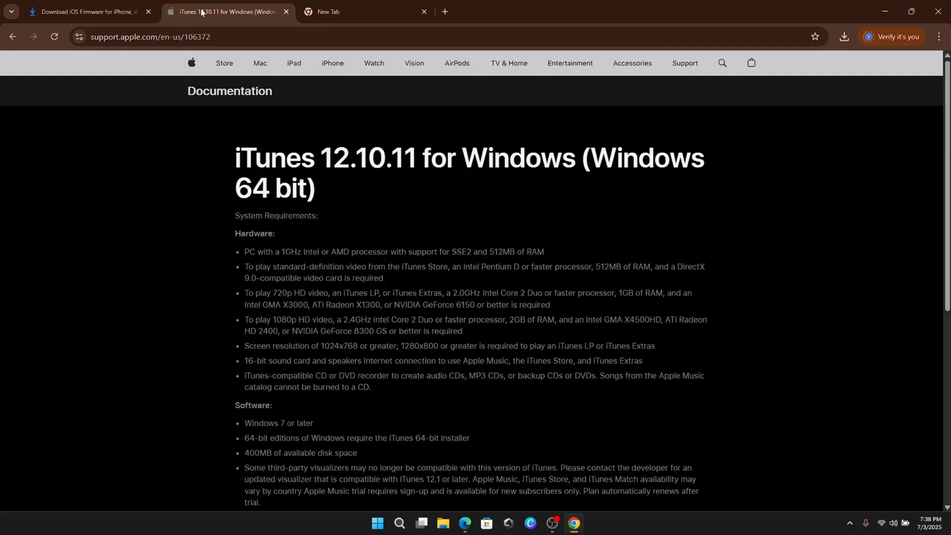
pyautogui.moveTo(381, 239)
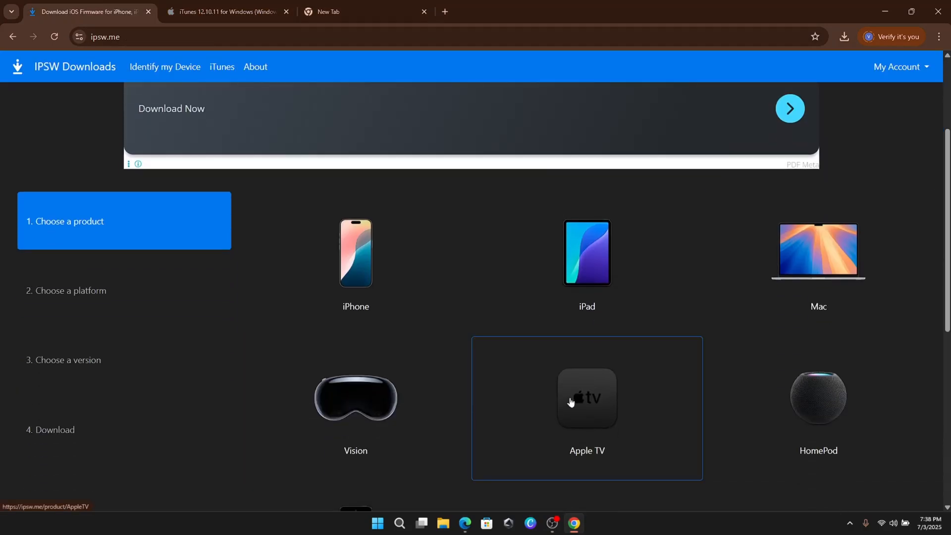
pyautogui.click(355, 252)
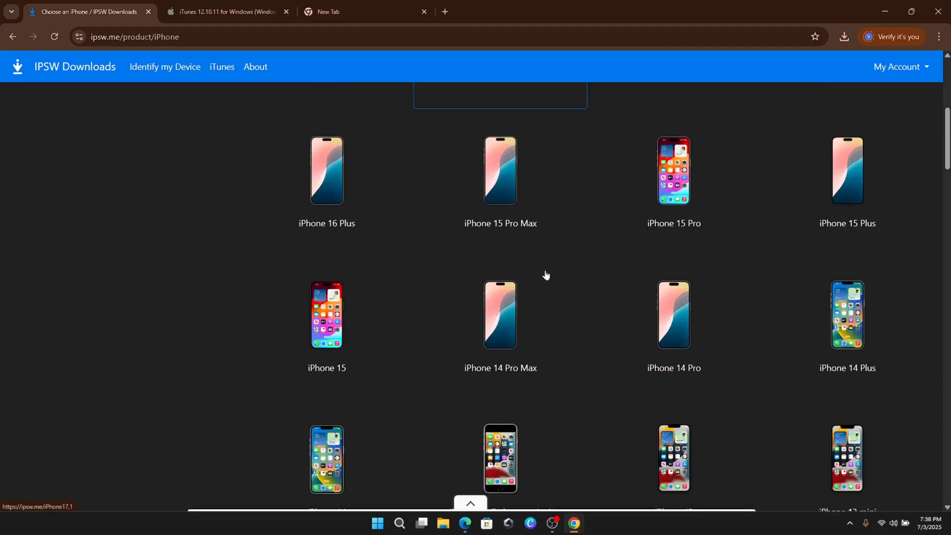
pyautogui.scroll(-3)
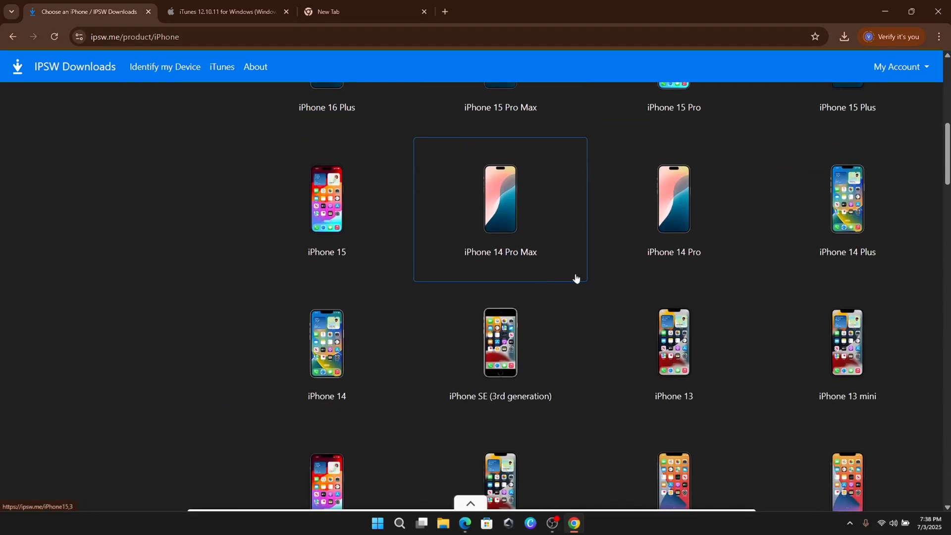
pyautogui.scroll(-3)
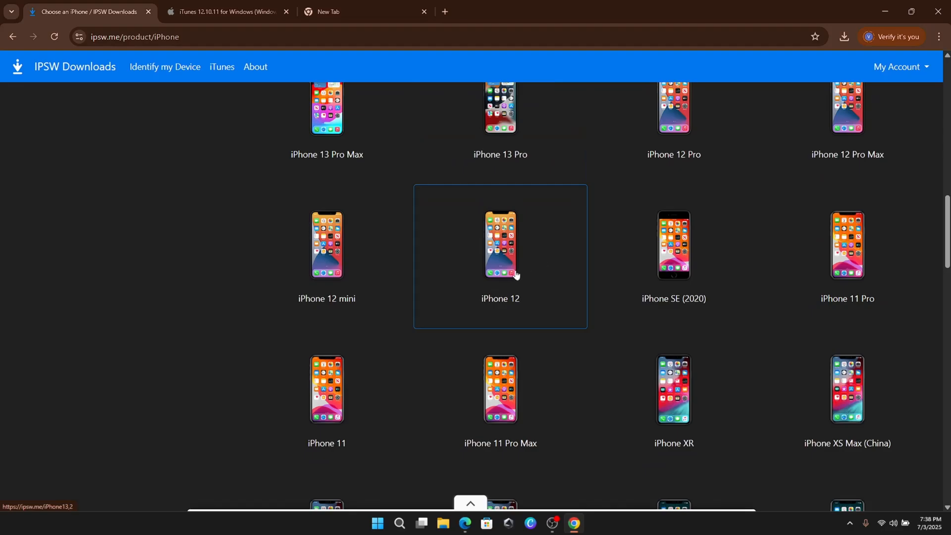
pyautogui.click(500, 245)
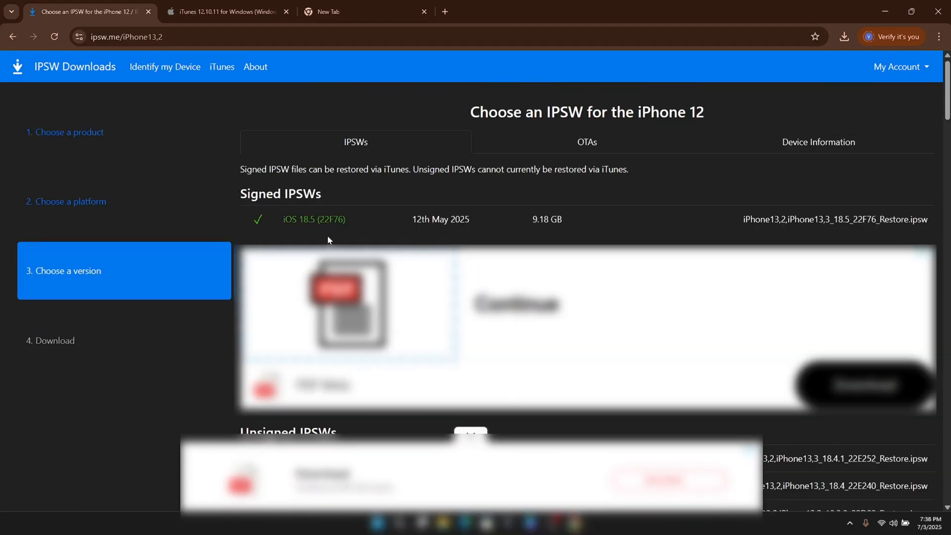
# - Select the signed iOS 18.5 (22F76) firmware and start downloading its IPSW file
pyautogui.click(313, 220)
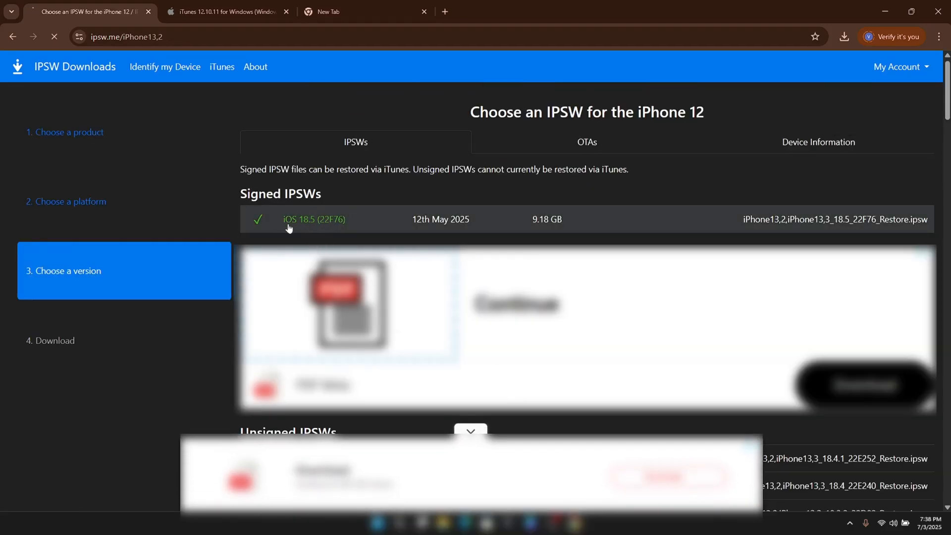
pyautogui.click(314, 219)
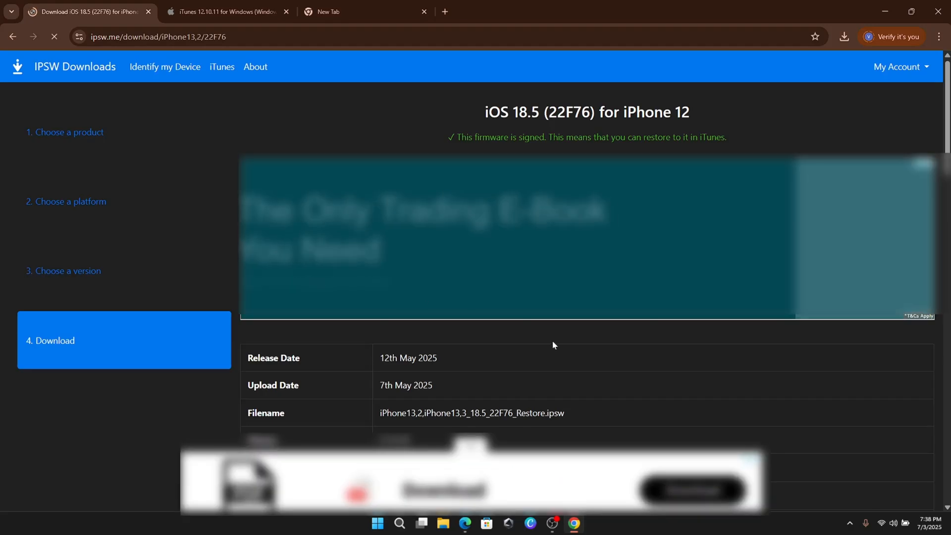
pyautogui.scroll(-3)
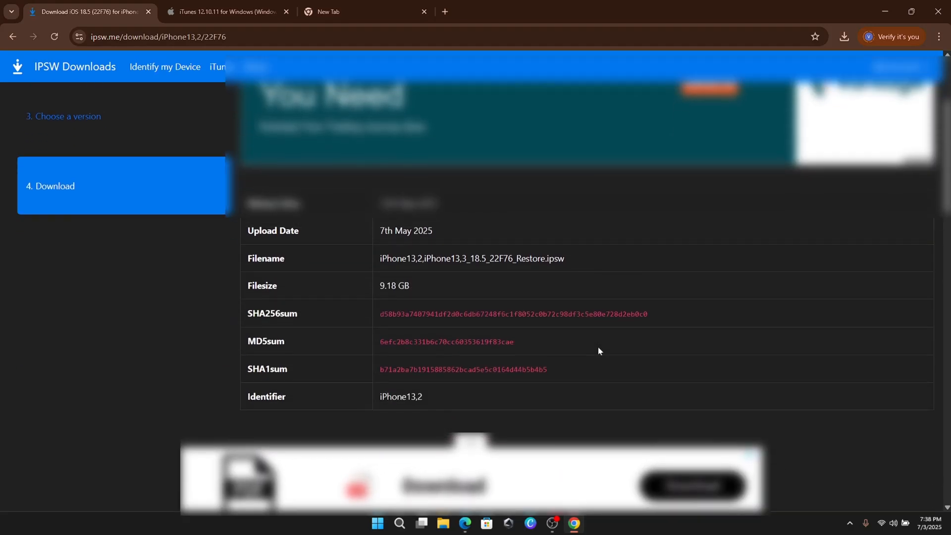
pyautogui.click(225, 12)
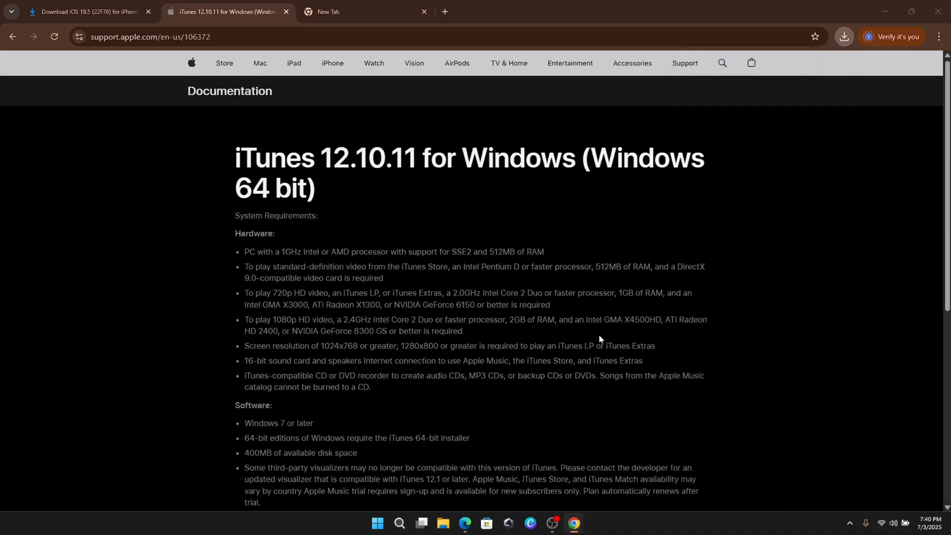
# - Install iTunes 12.13 through its setup, accept the license agreement and maximize the Welcome window
pyautogui.click(842, 37)
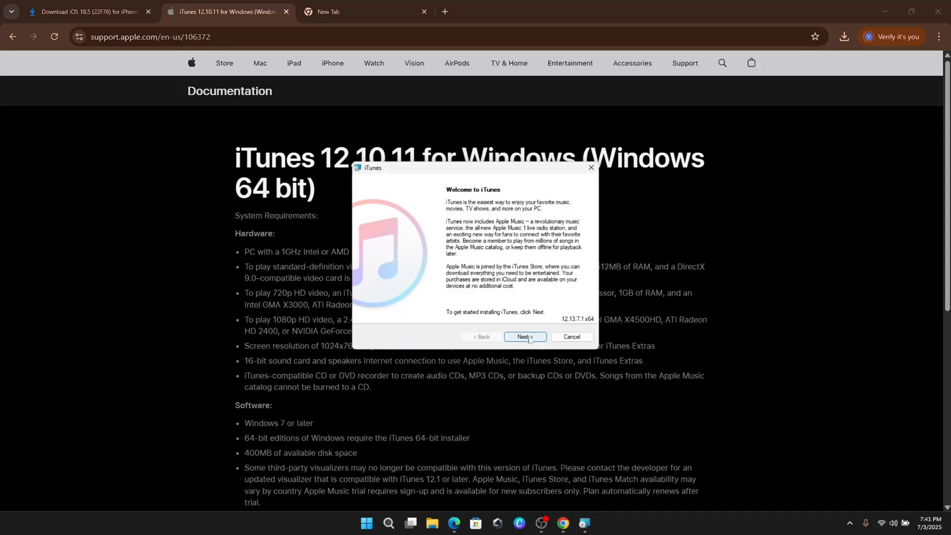
pyautogui.click(523, 337)
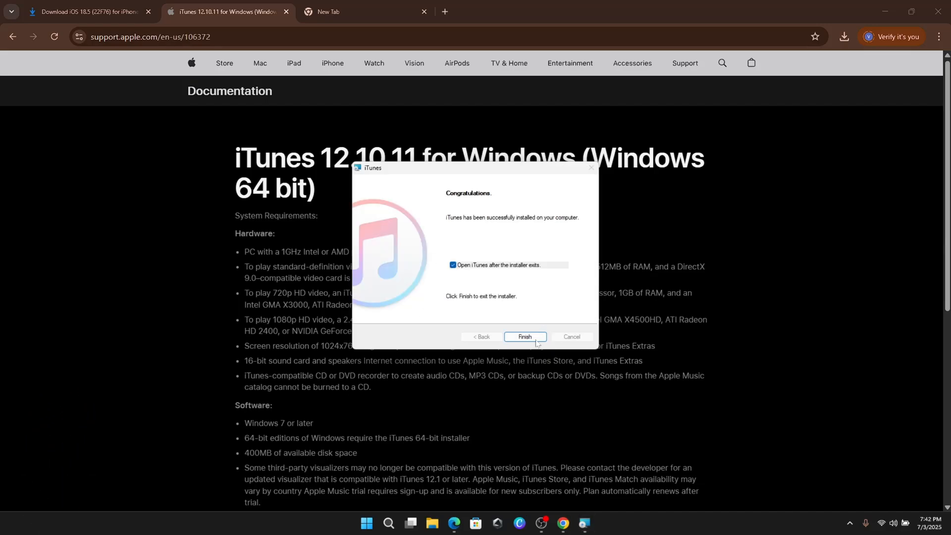
pyautogui.click(525, 336)
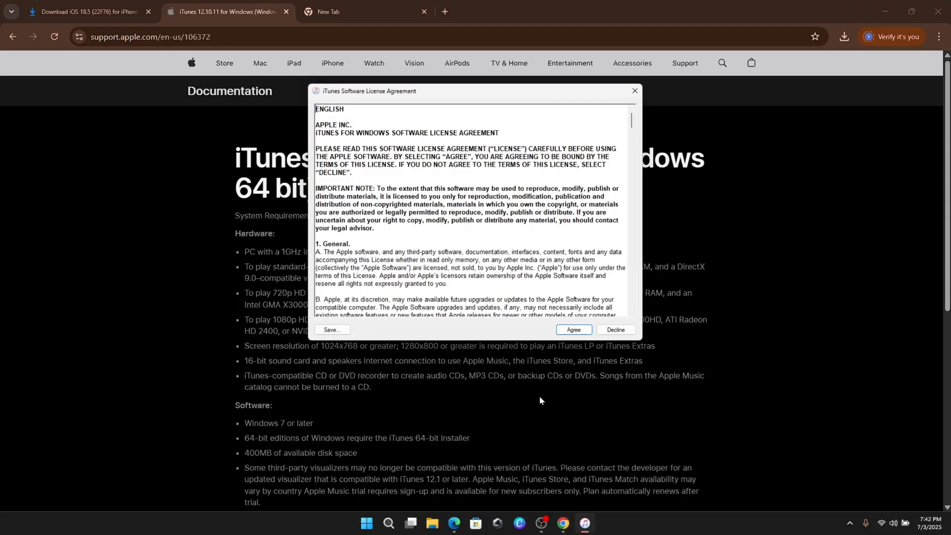
pyautogui.click(571, 329)
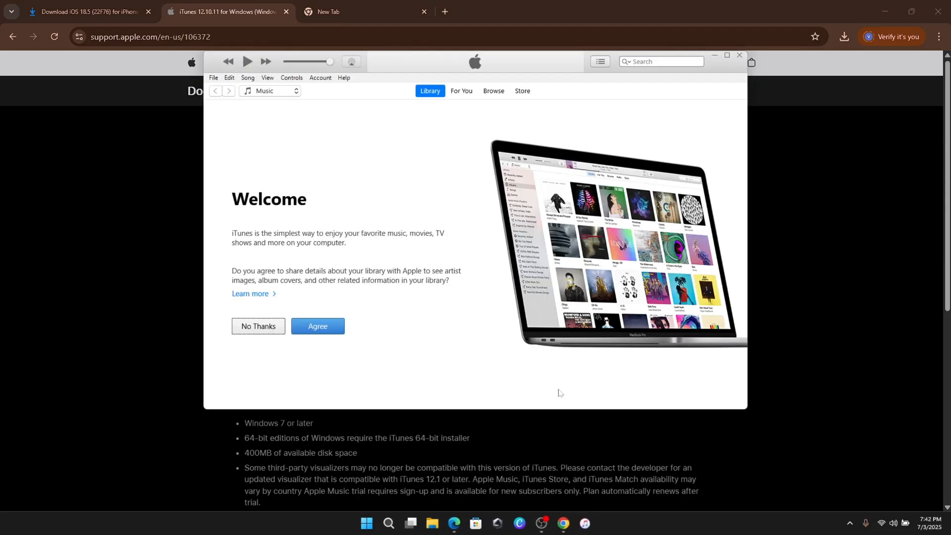
pyautogui.click(725, 55)
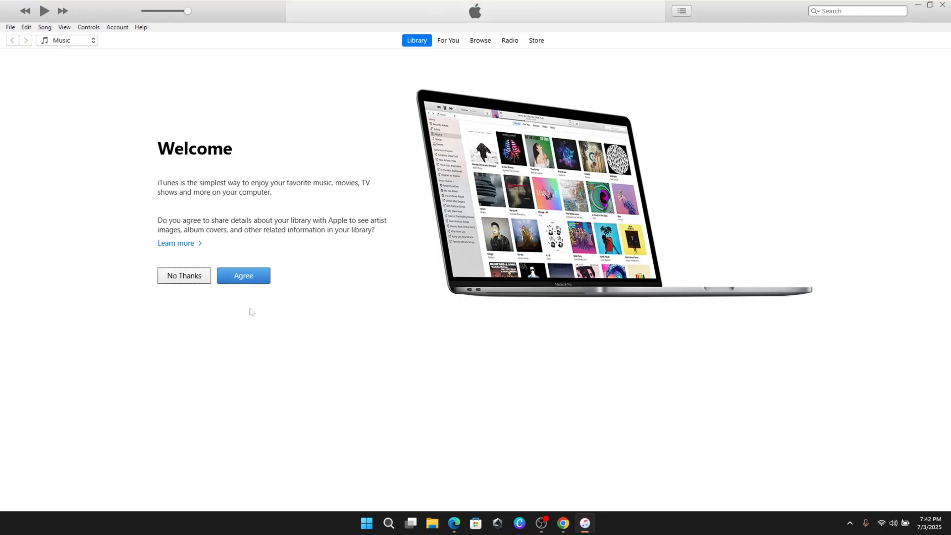